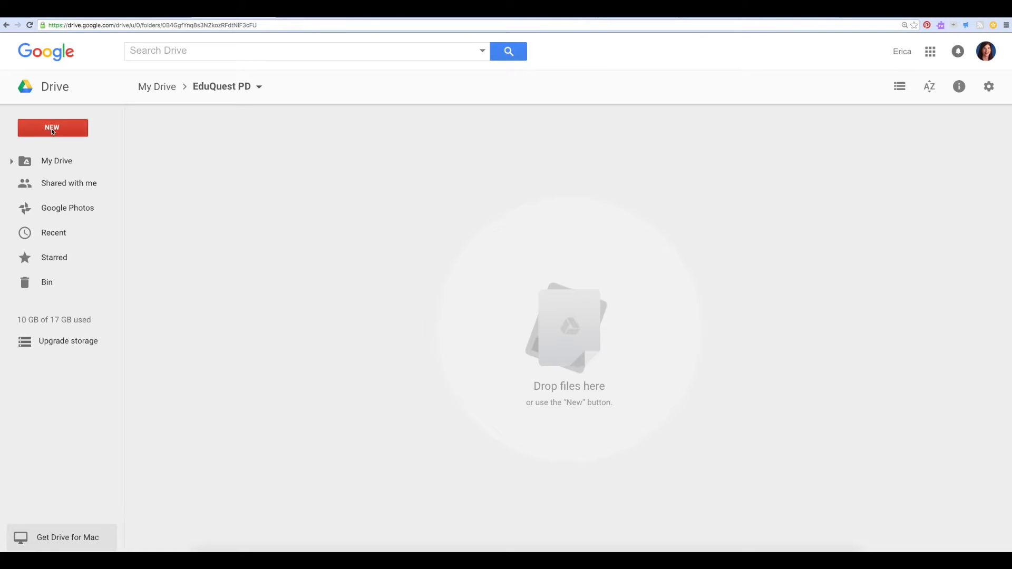
- Create a new Google Form from Drive and title it 'Choose Your Own Adventure'
click(52, 127)
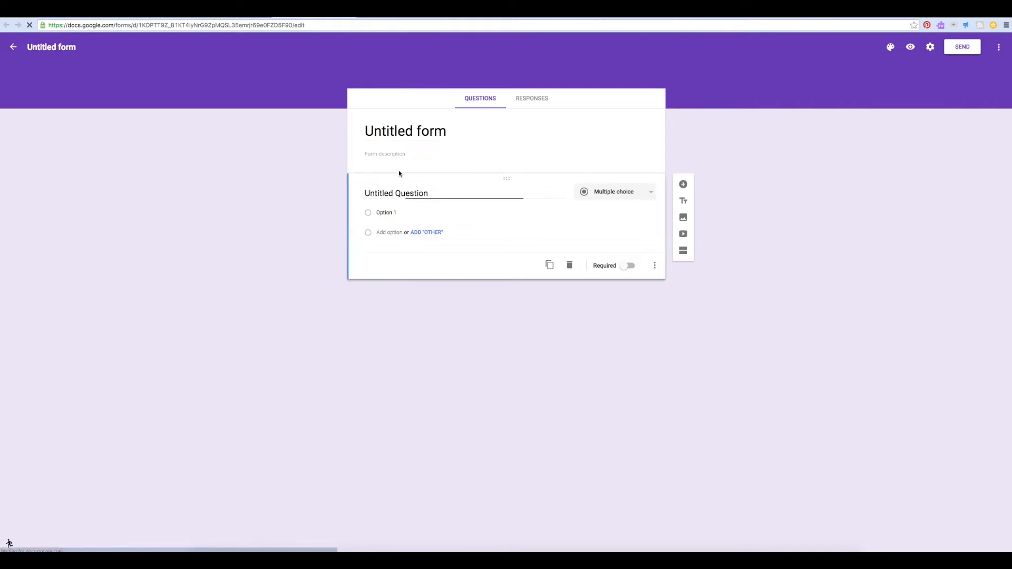
text(Choos)
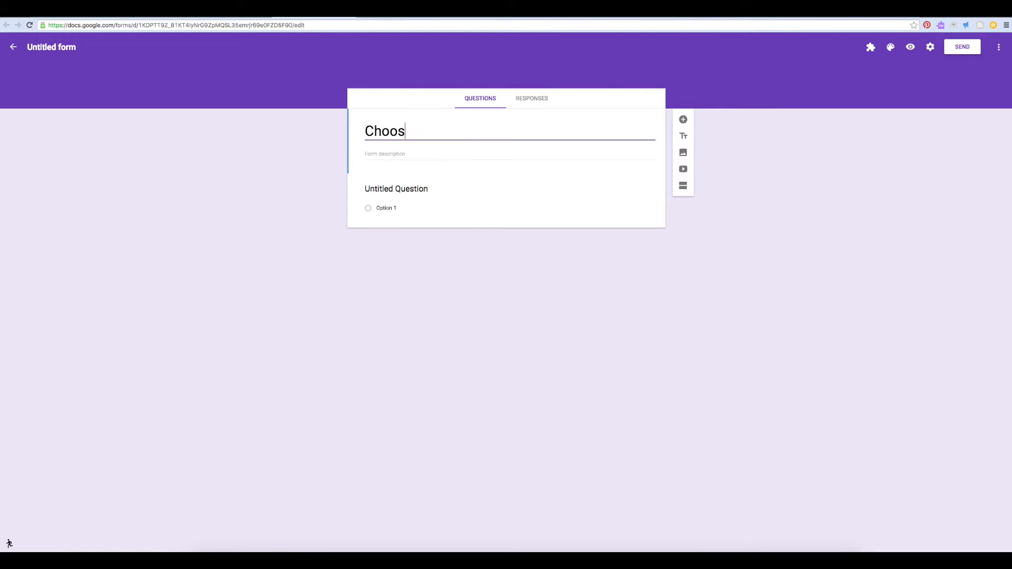
text(e Your Own Ad)
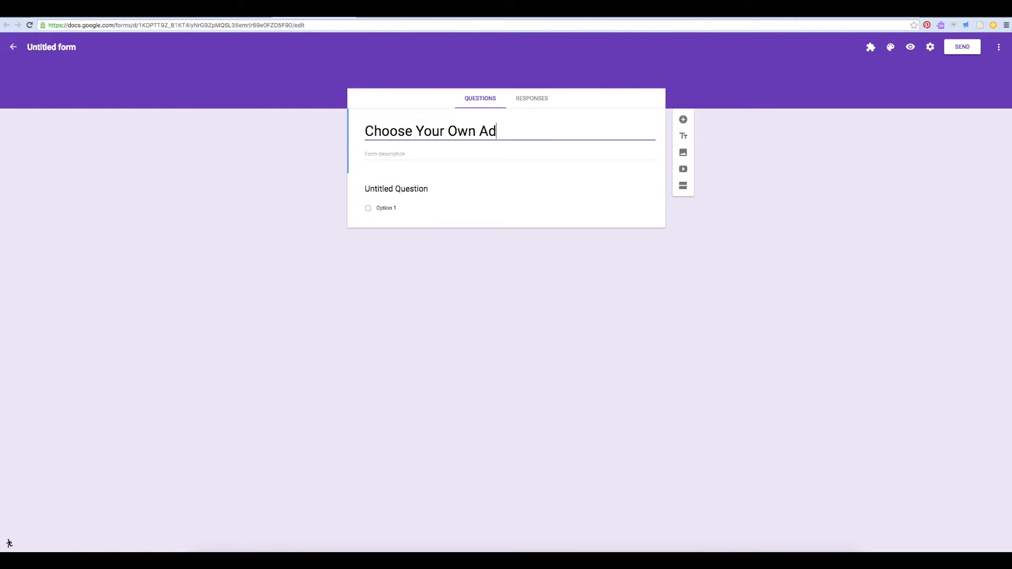
text(venture)
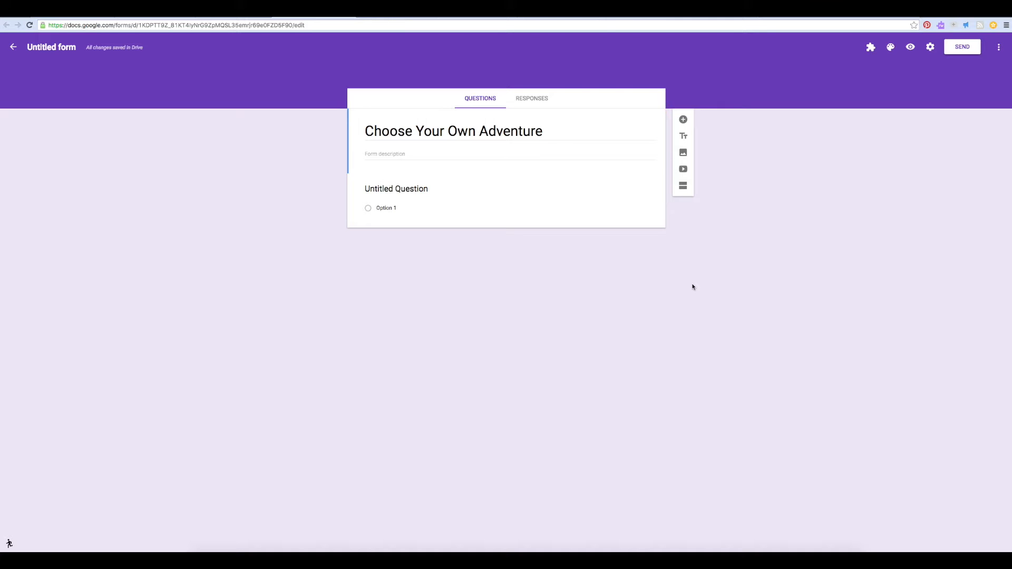
mouse_move(679, 274)
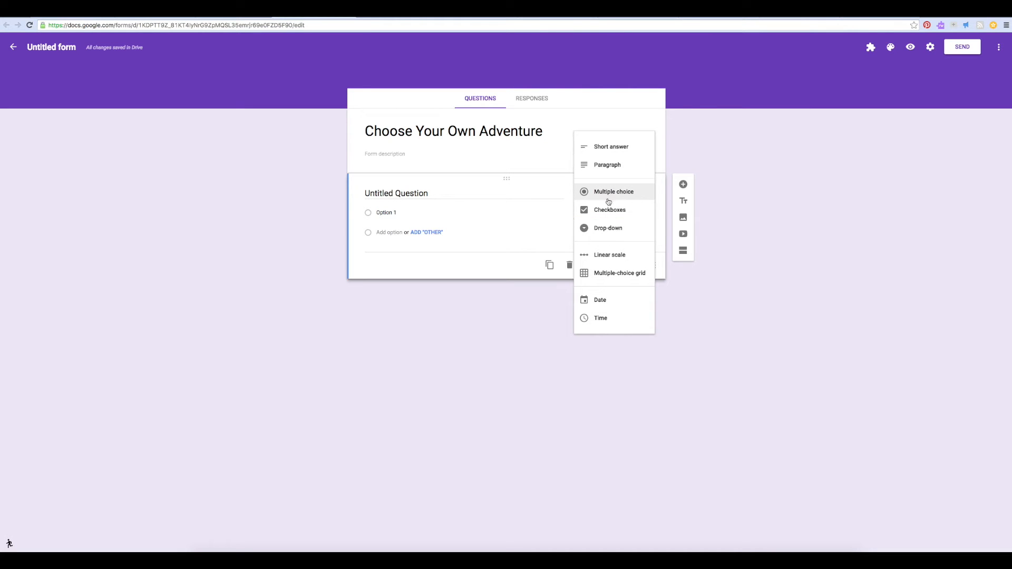
- Turn the first question into a 'Where to next?' drop-down with Option 1 and a second option
click(607, 227)
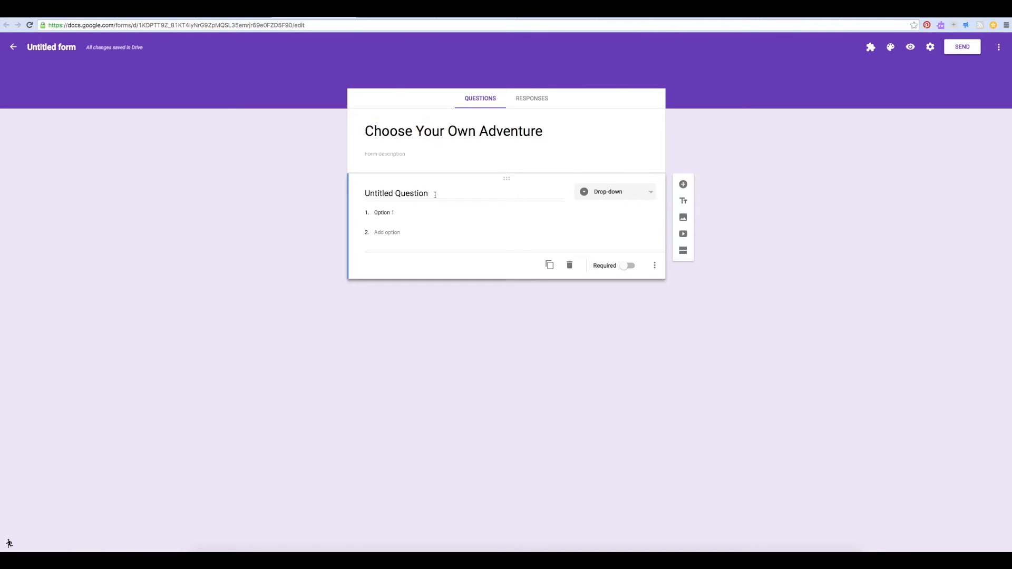
triple_click(396, 193)
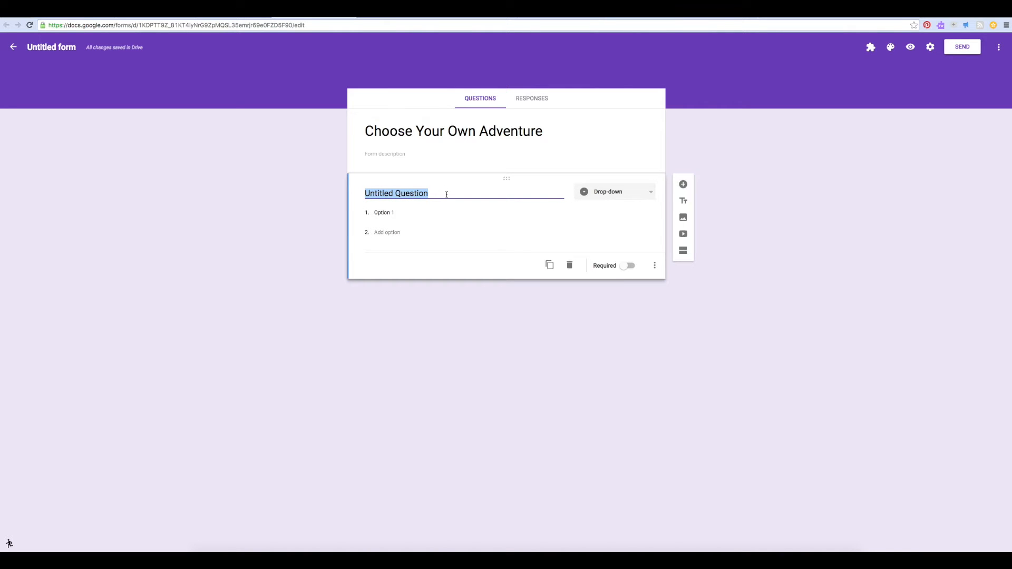
text(Wh)
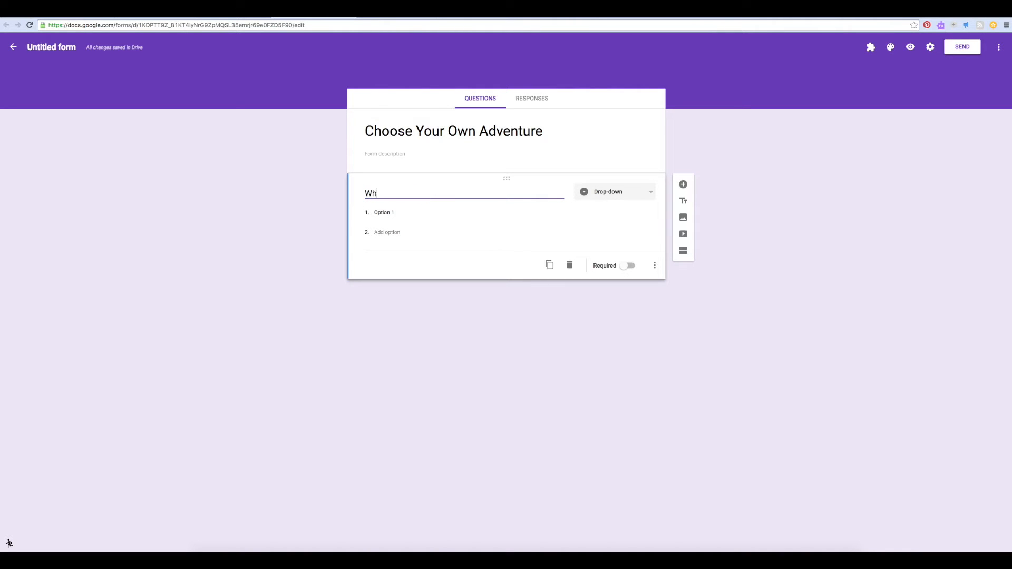
text(ere to next)
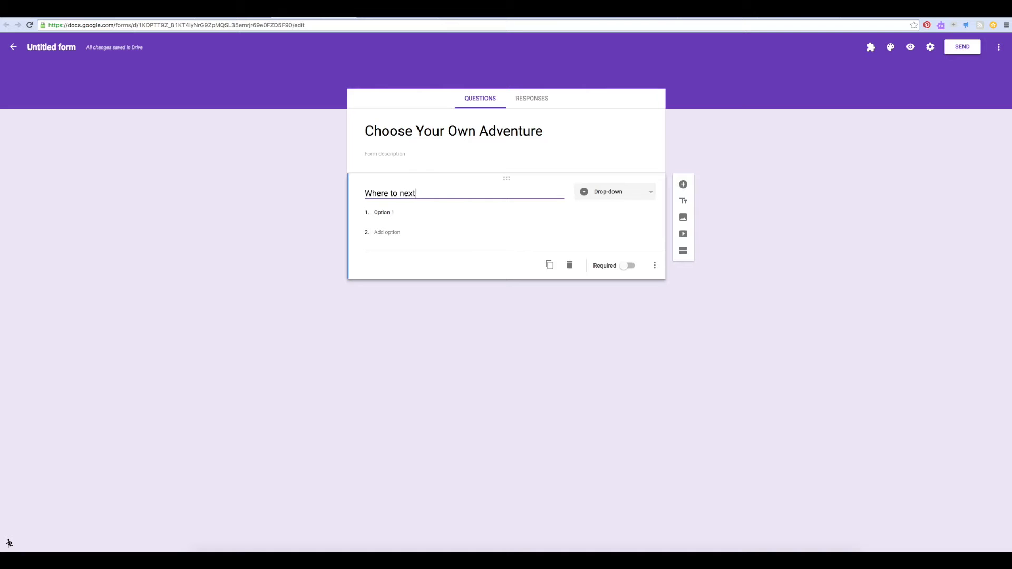
click(383, 213)
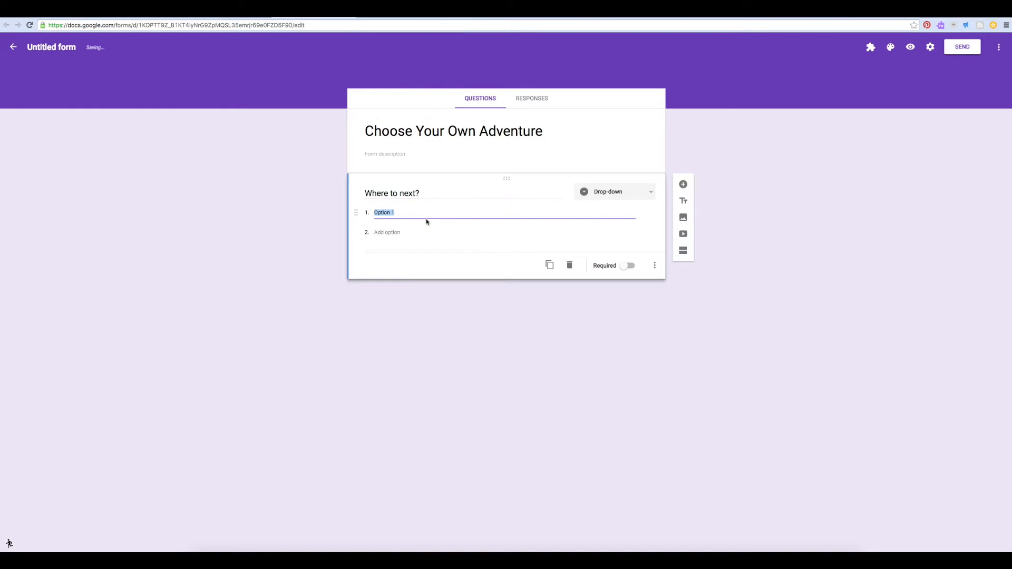
click(386, 232)
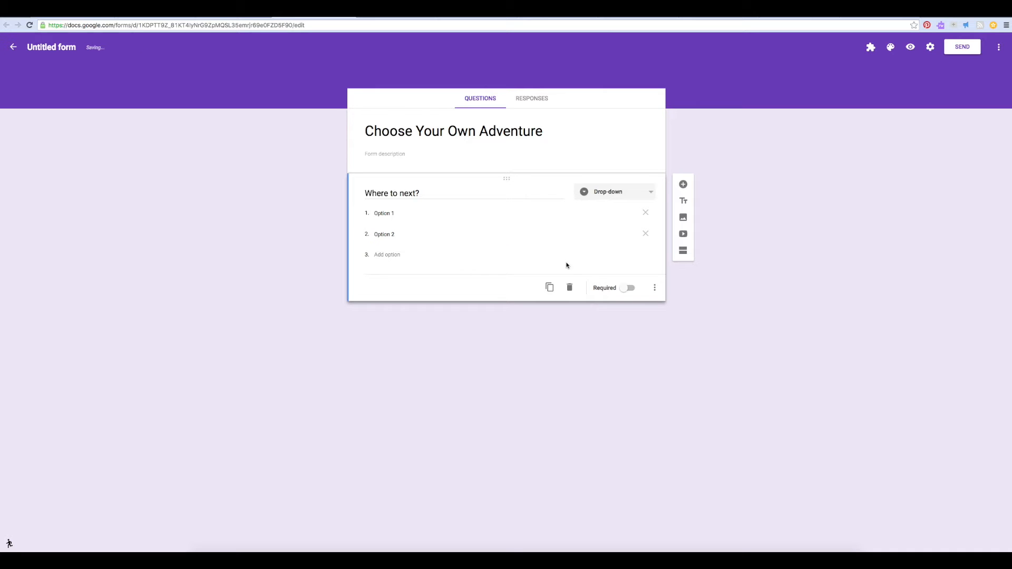
- Enable 'Go to section based on answer' on the 'Where to next?' question
click(654, 288)
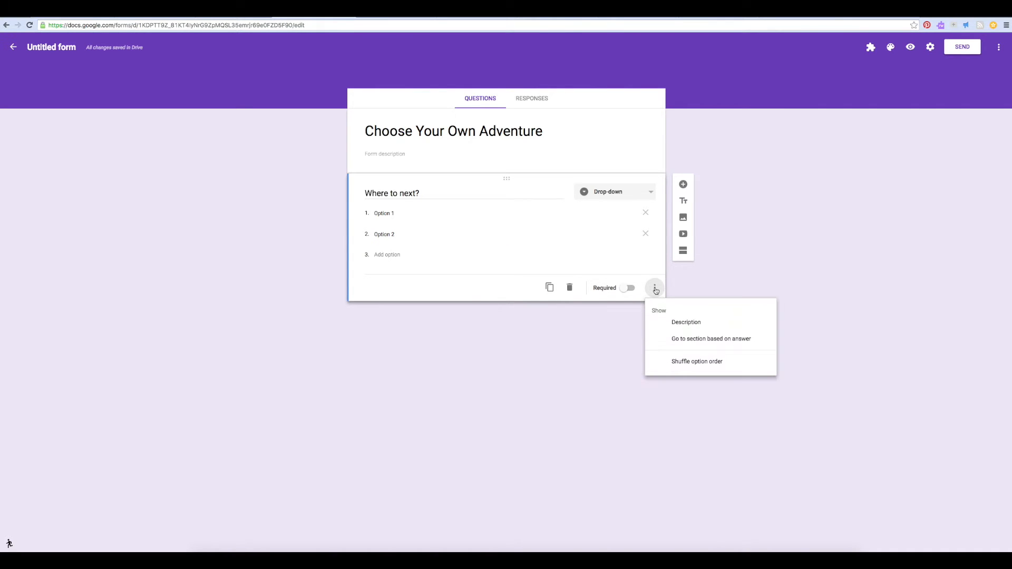
mouse_move(687, 342)
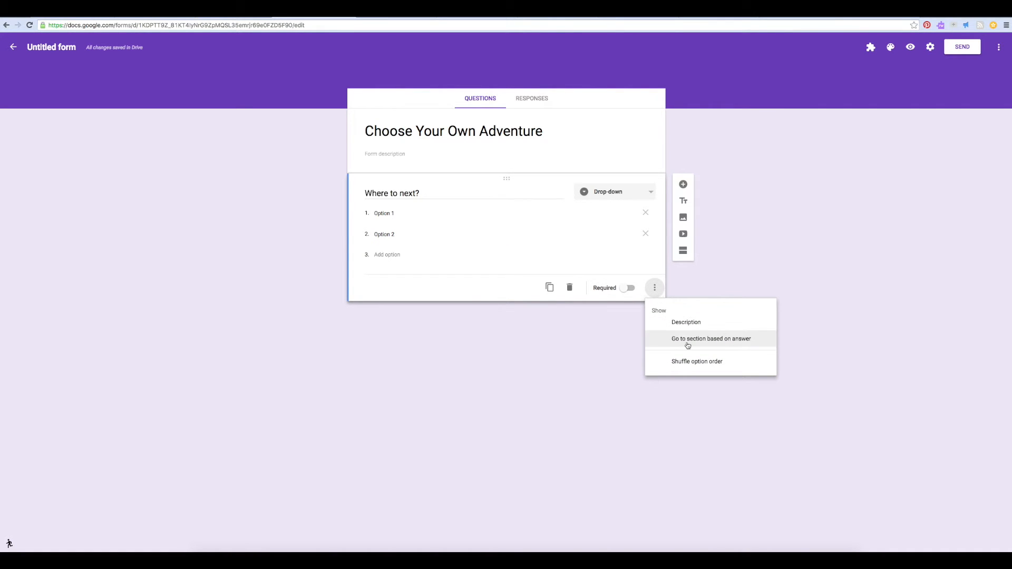
click(711, 338)
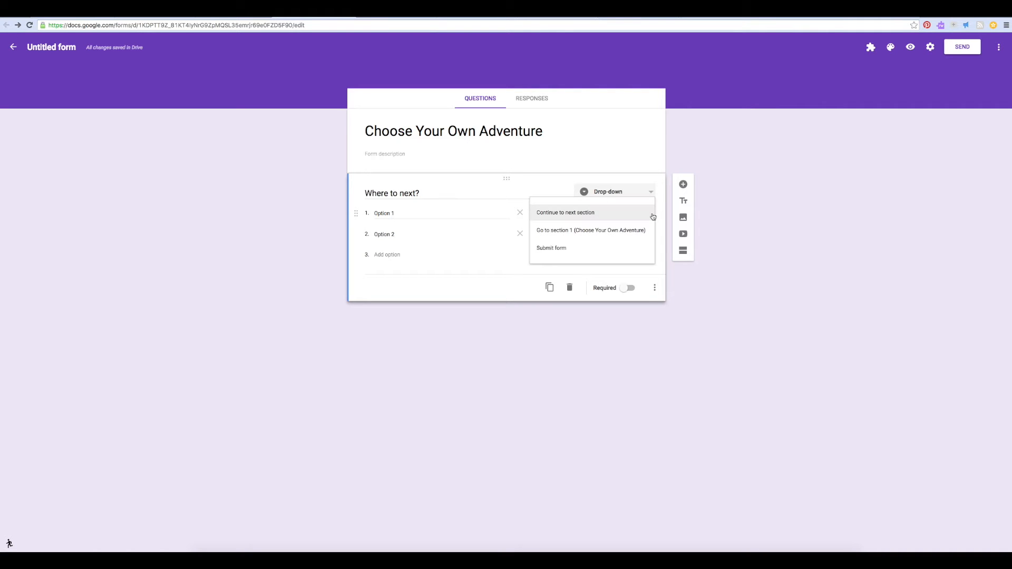
mouse_move(639, 215)
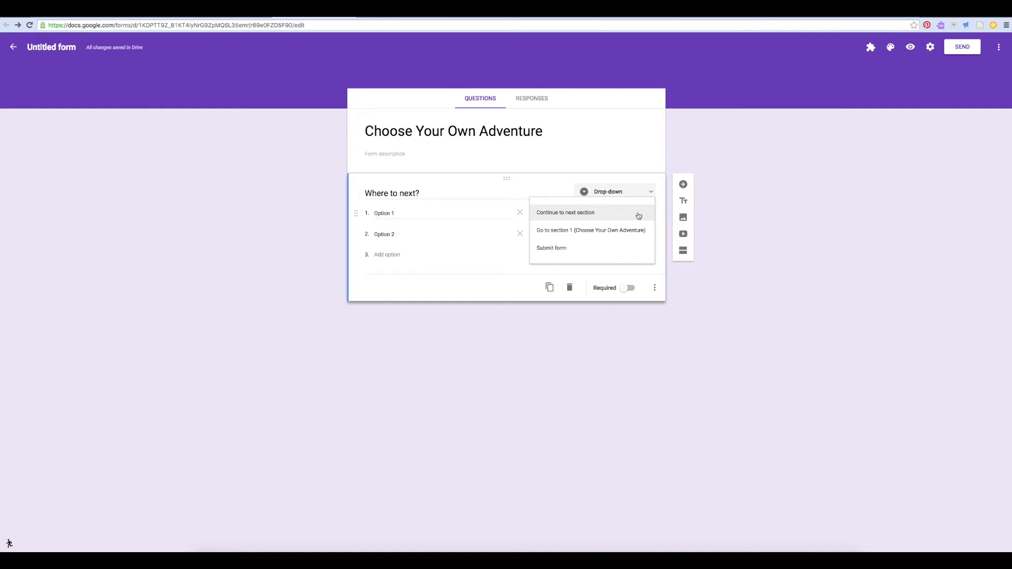
mouse_move(629, 234)
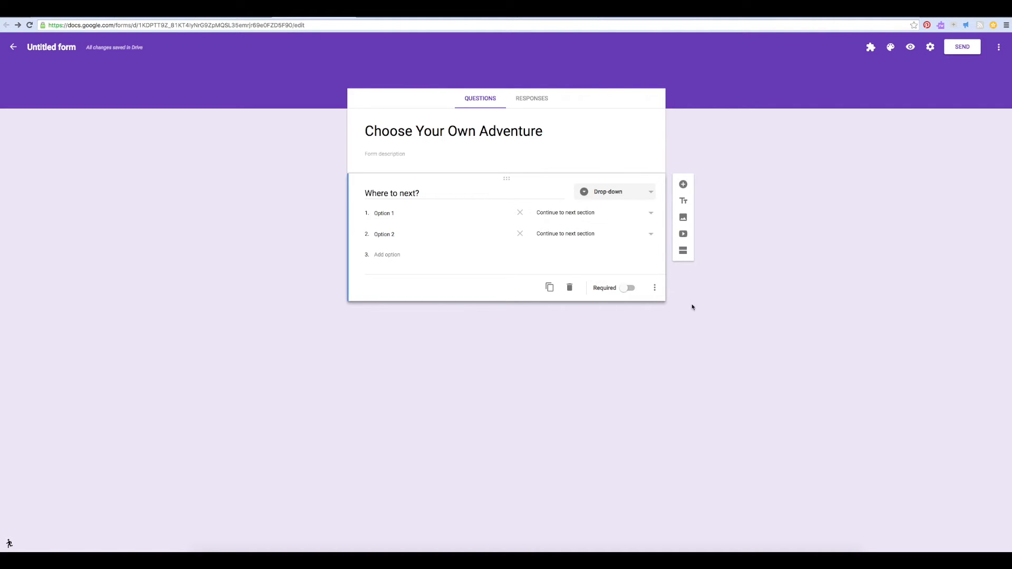
- Add two sections after the first, titled 'Option 1' and 'Option 2'
click(683, 251)
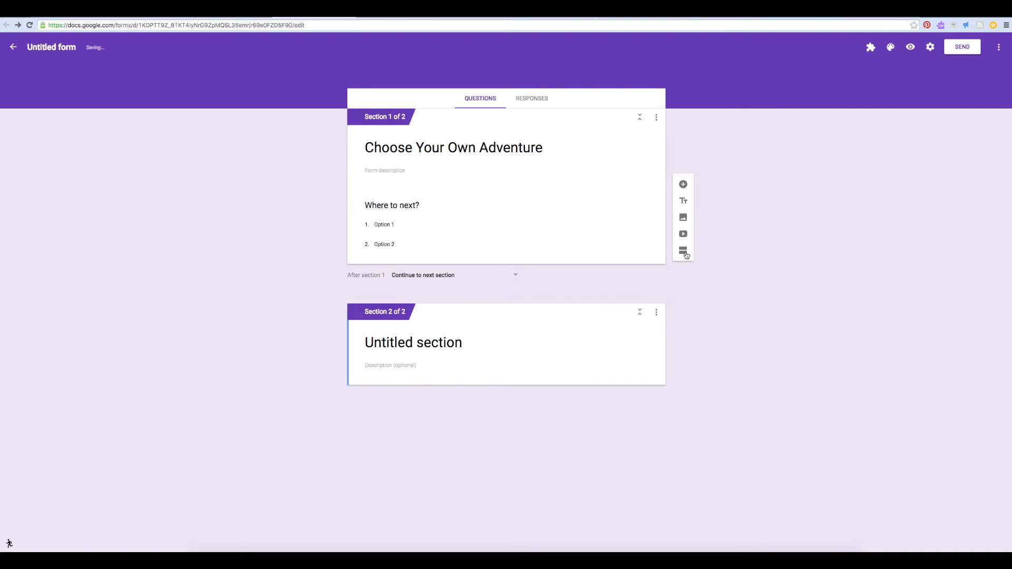
click(682, 251)
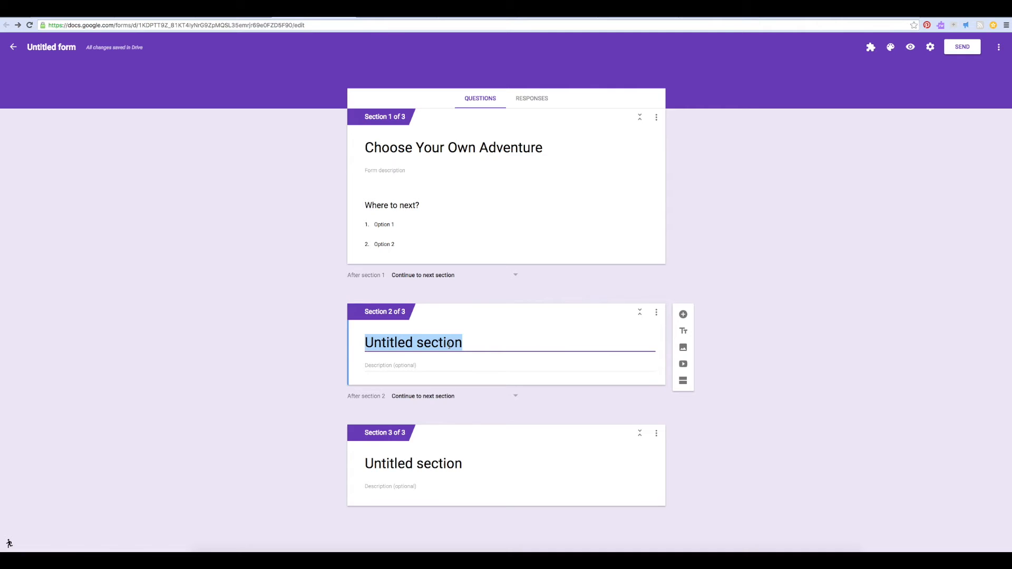
text(Option 1)
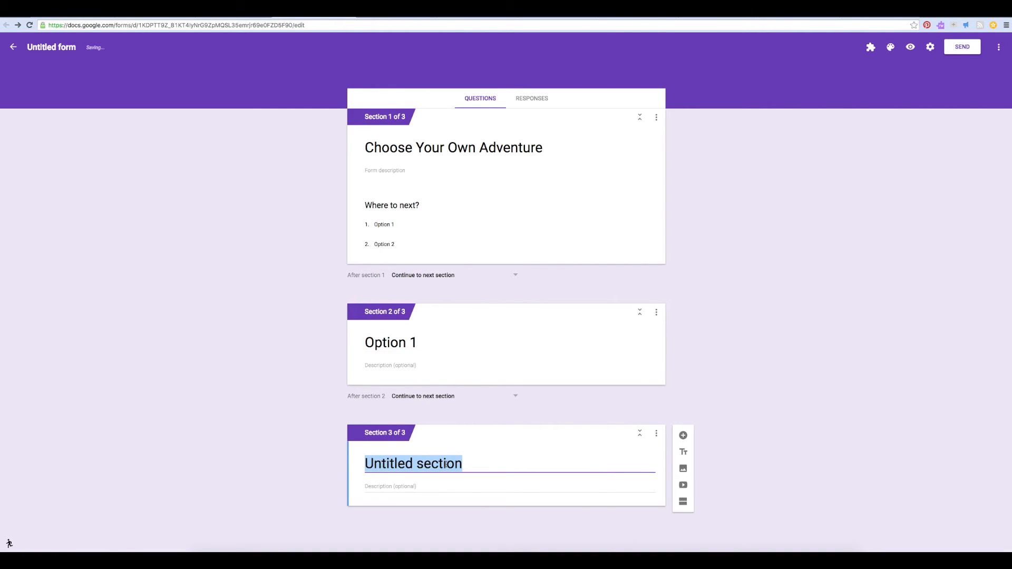
text(Option 2)
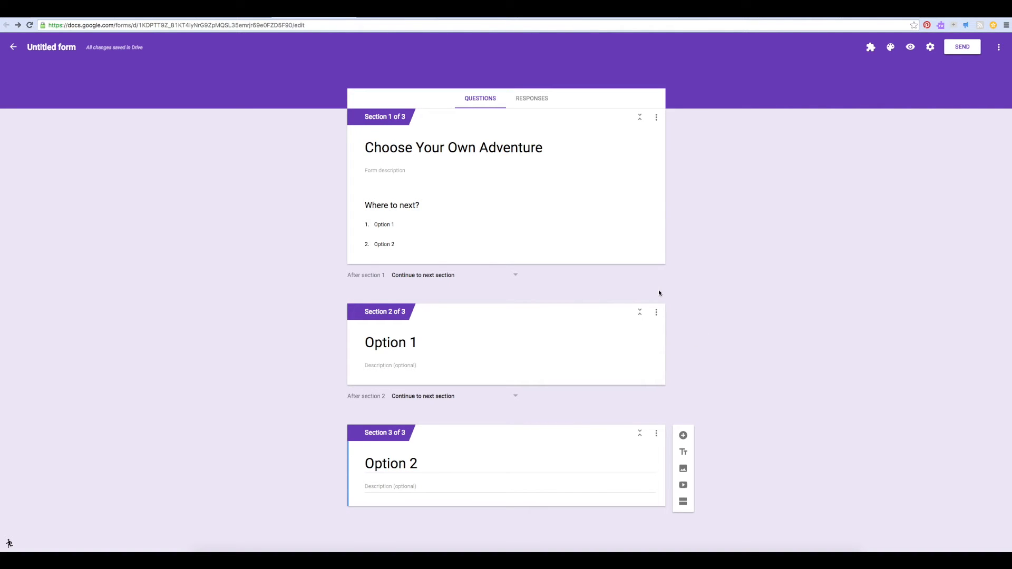
click(391, 205)
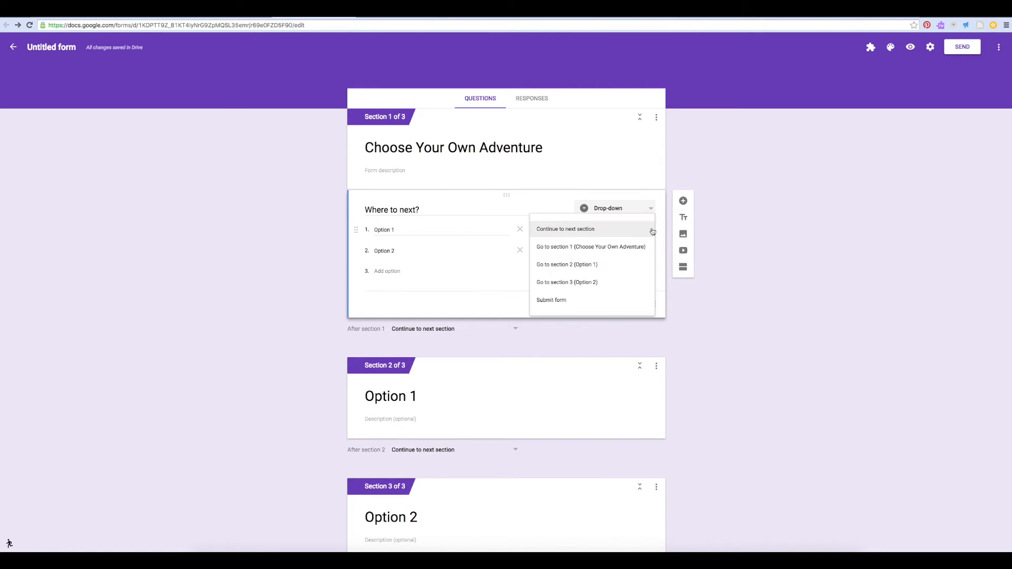
mouse_move(567, 264)
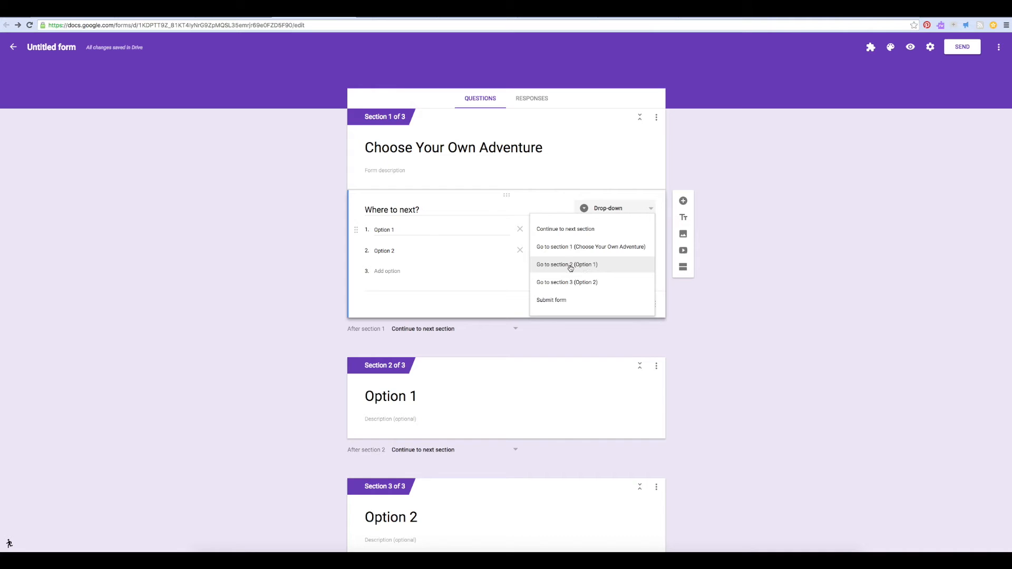
- Send the Option 2 answer of 'Where to next?' to the Option 2 section
click(567, 265)
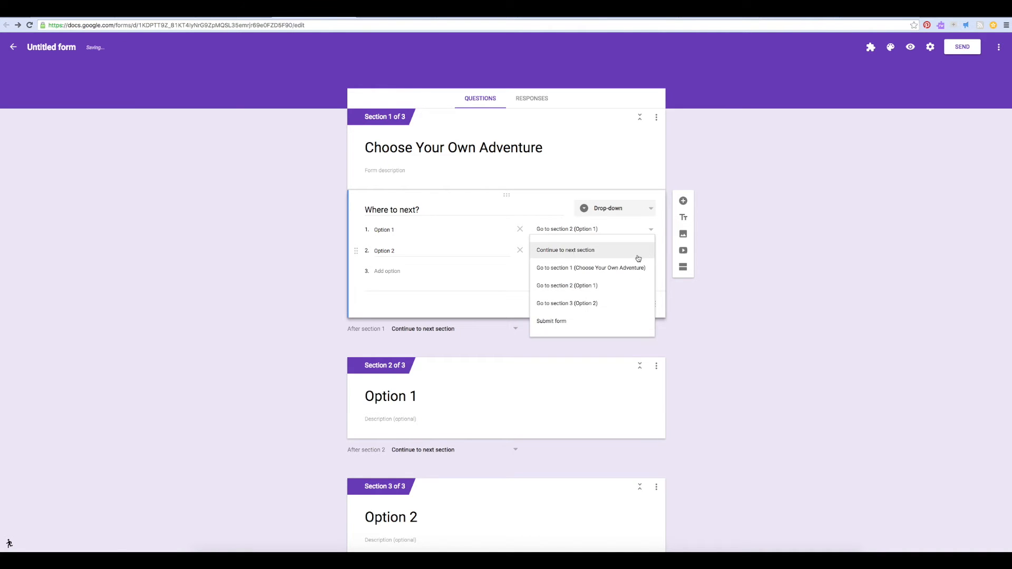
click(566, 303)
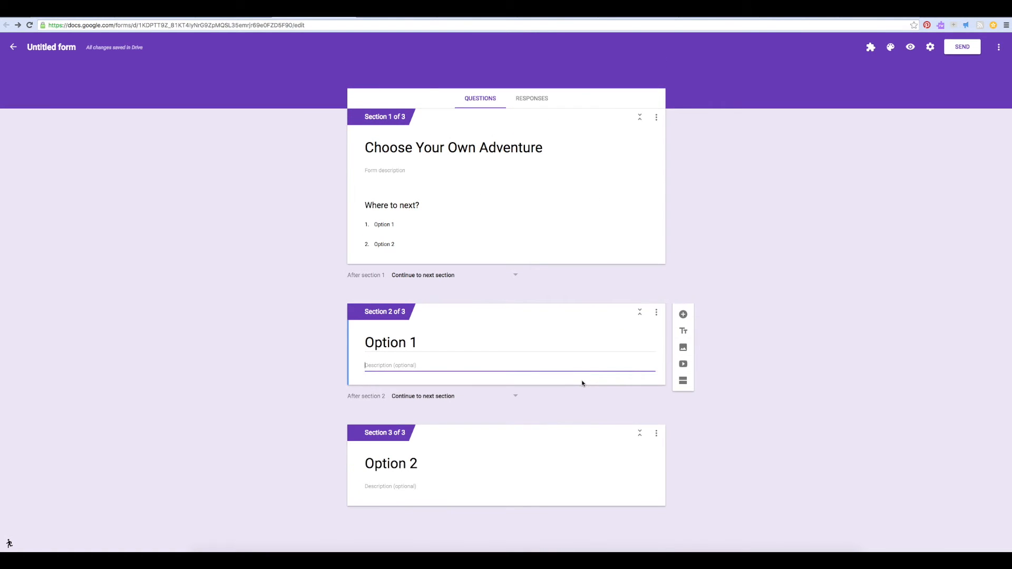
mouse_move(578, 366)
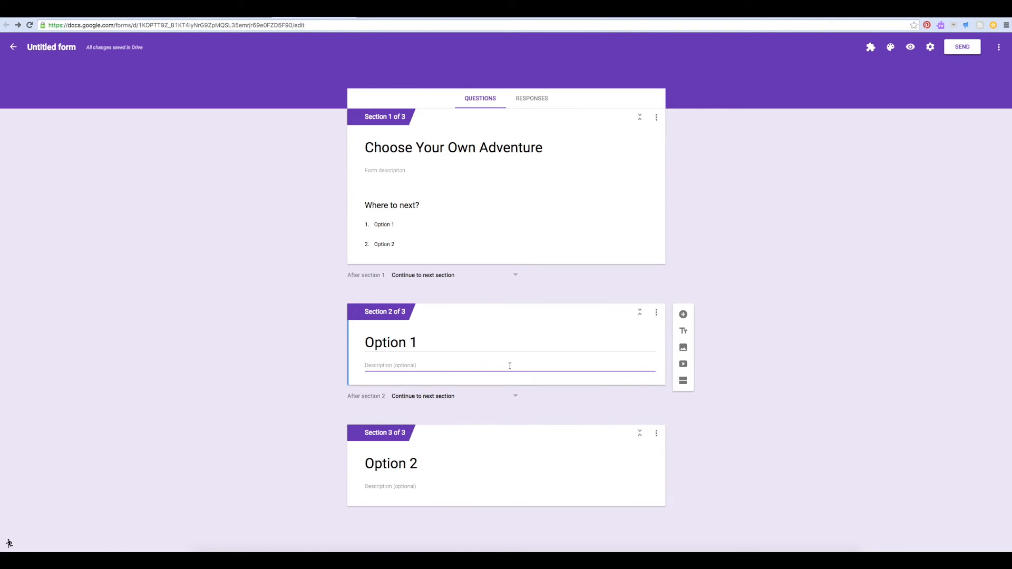
mouse_move(684, 314)
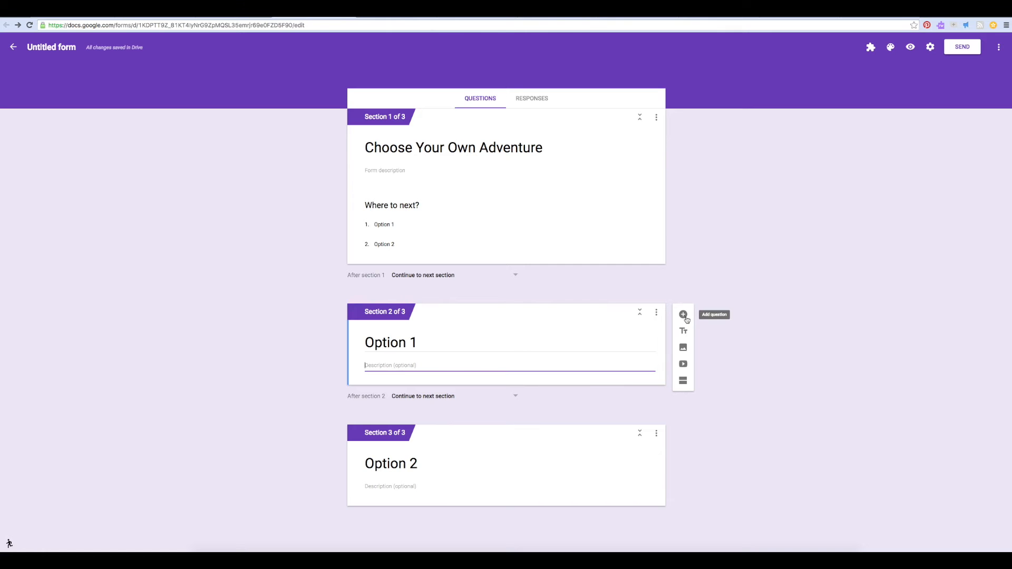
- Add a question to the Option 1 section with Option A and Option B branching to sections
click(684, 315)
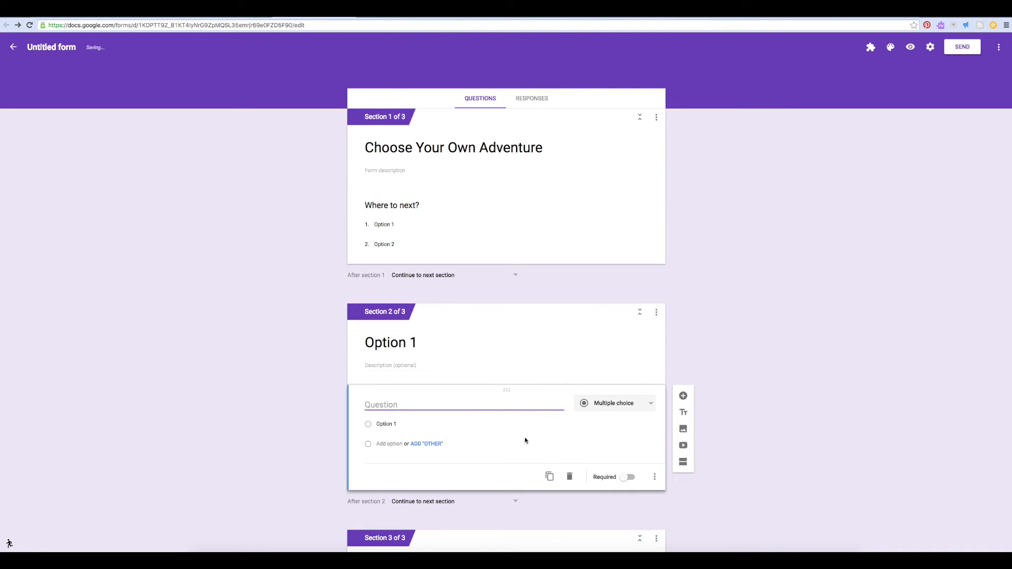
click(655, 451)
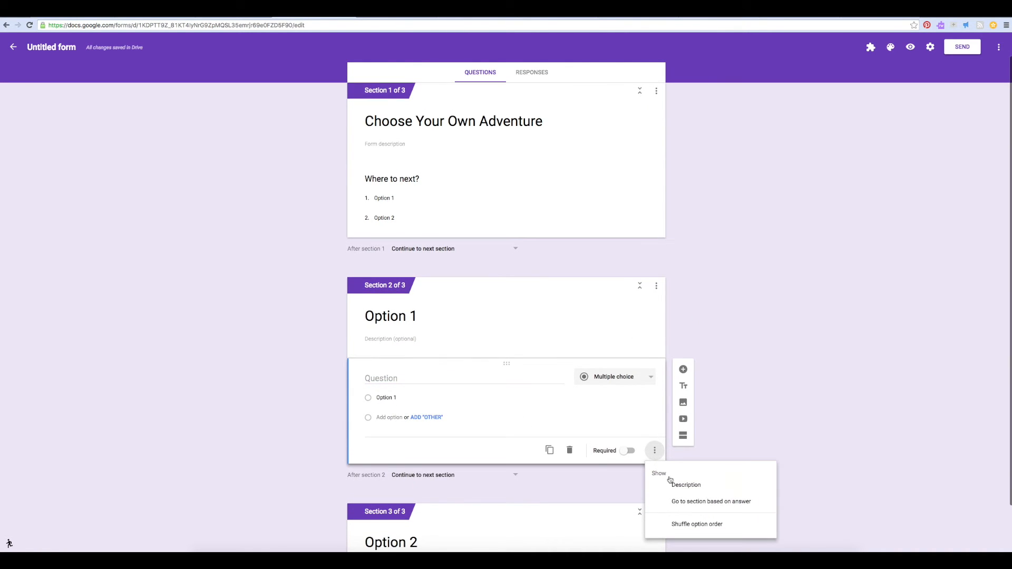
click(711, 501)
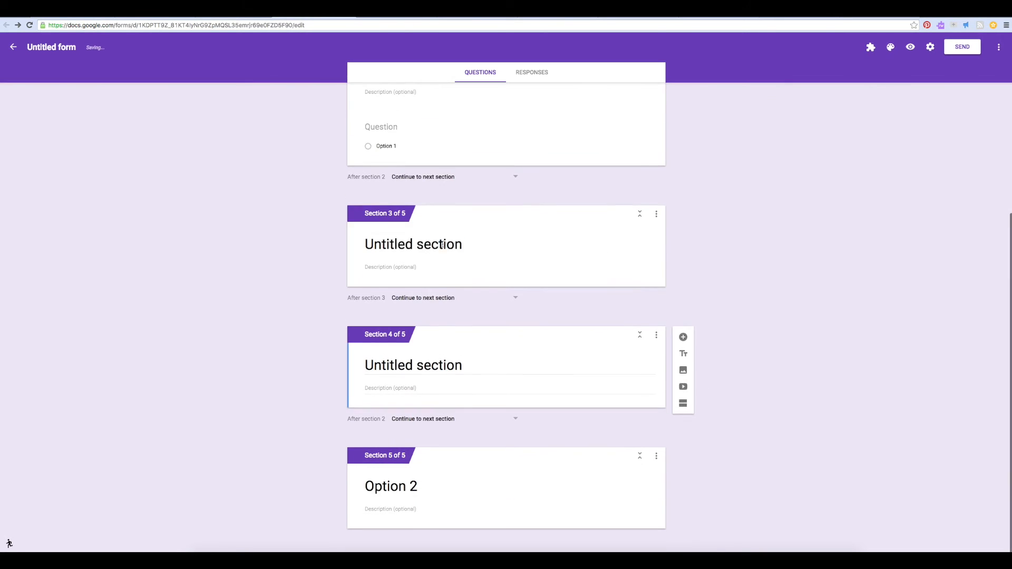
scroll(up, 3)
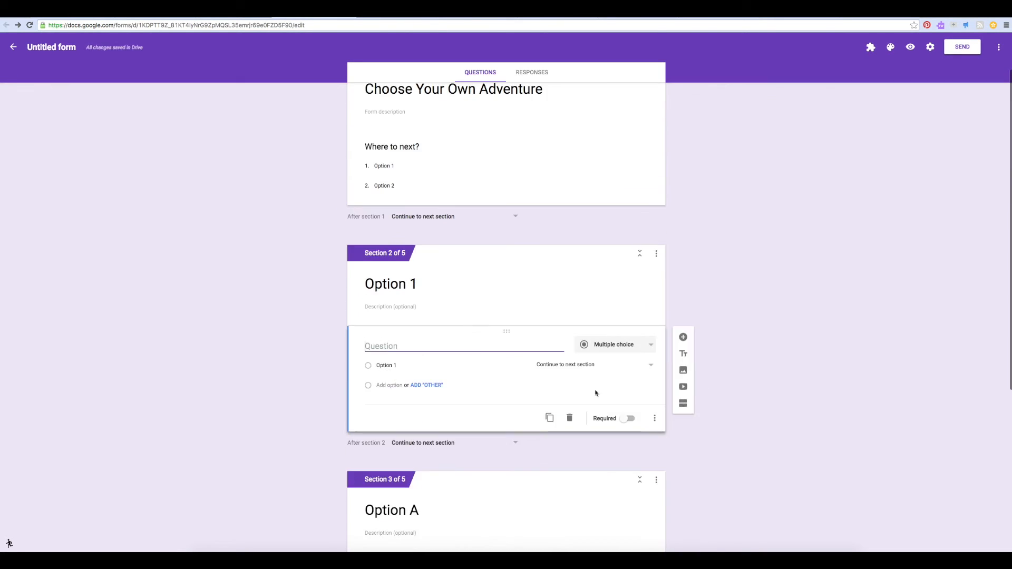
text(Option B)
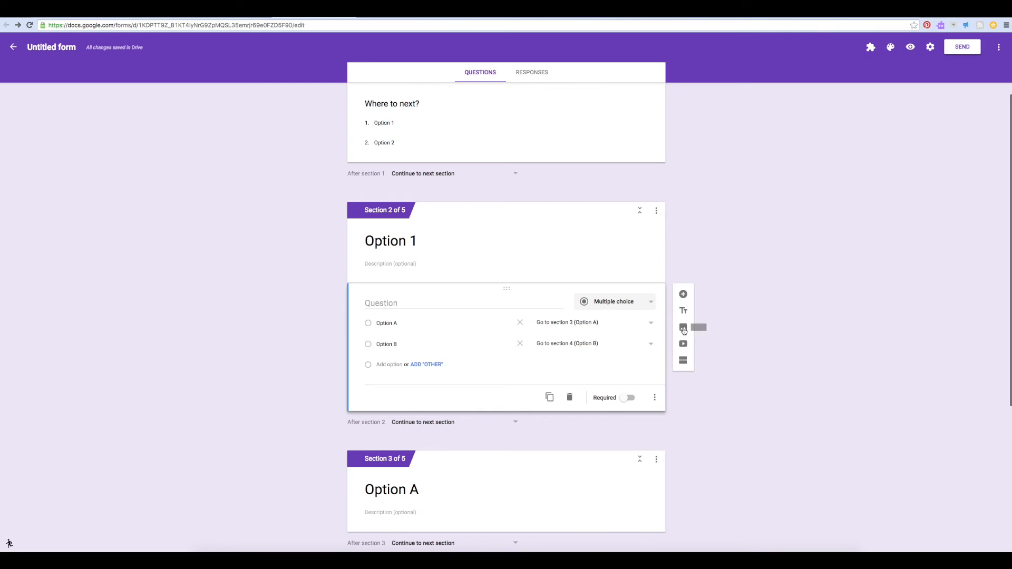
scroll(up, 3)
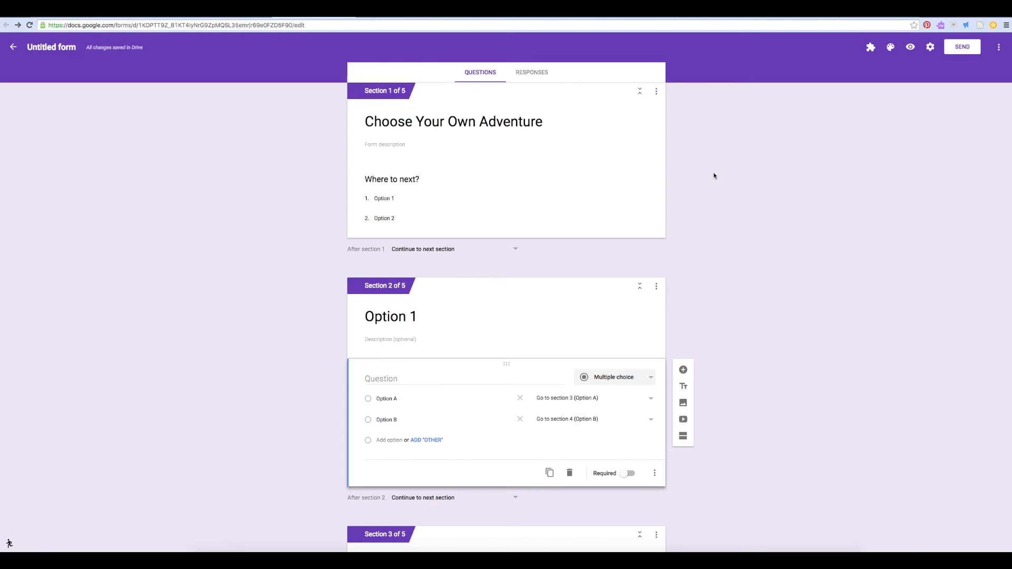
click(684, 420)
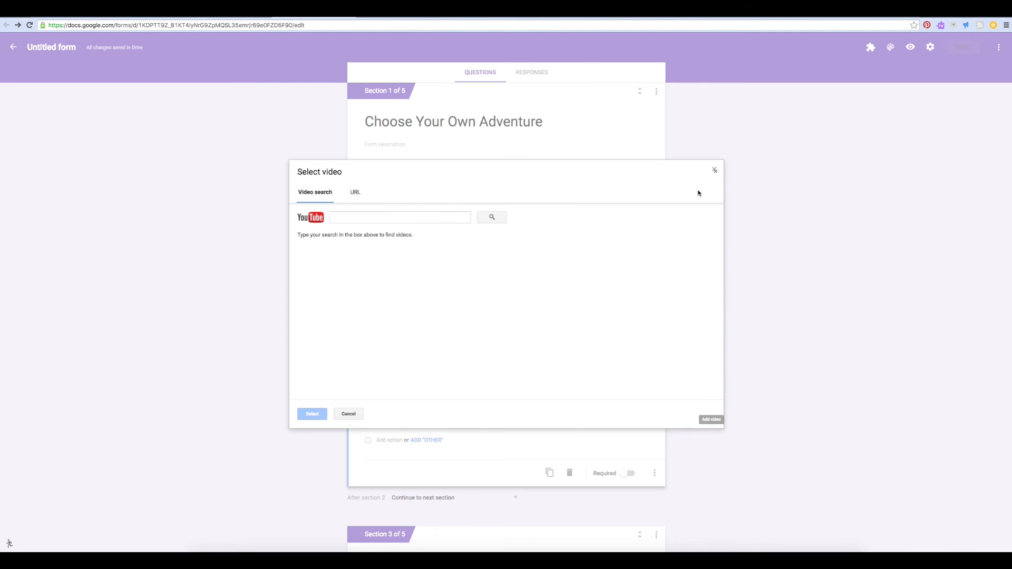
click(348, 414)
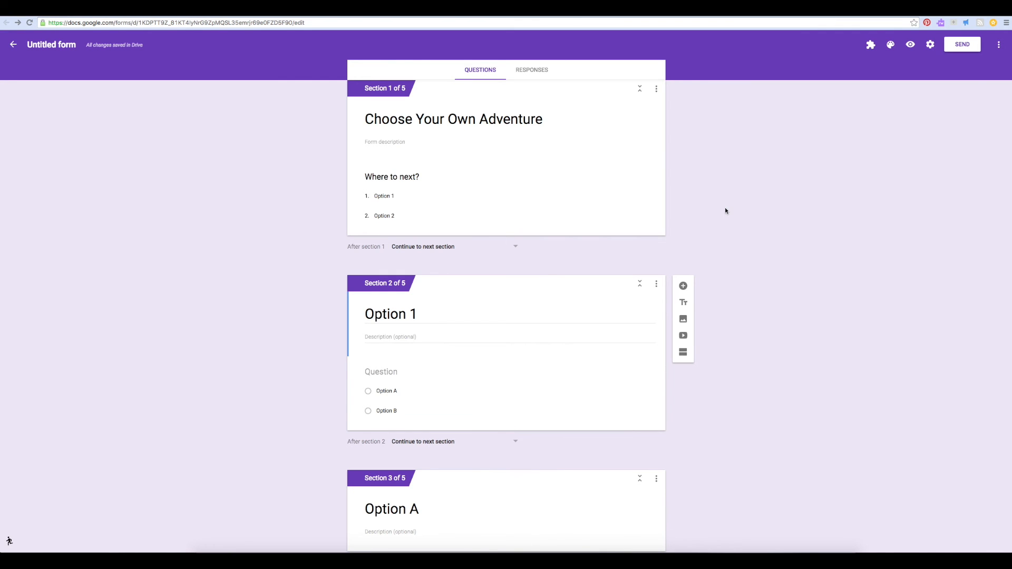
mouse_move(910, 44)
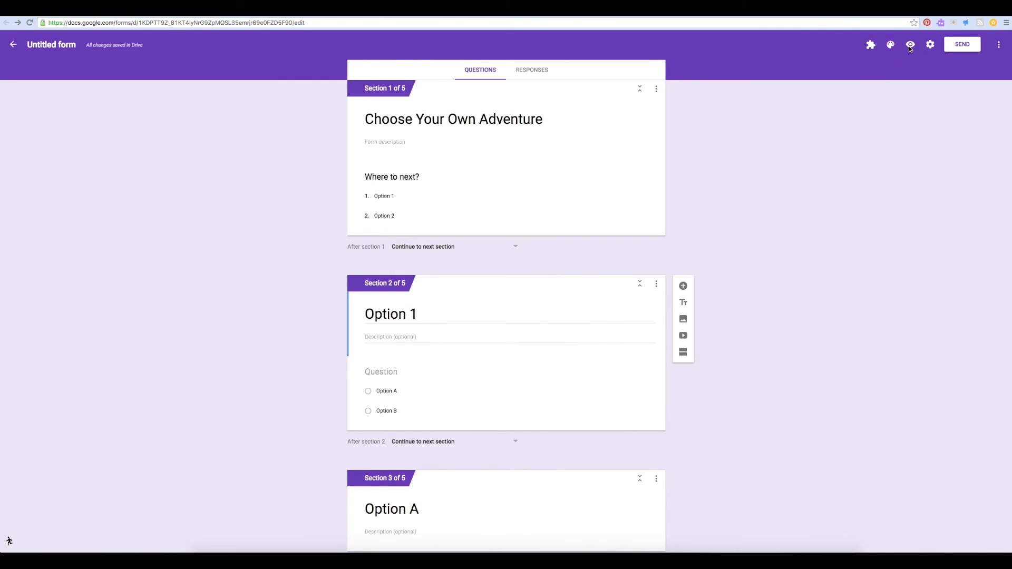
- Preview the form, answer Option 1 then Option A, and reach the Option A section
click(910, 44)
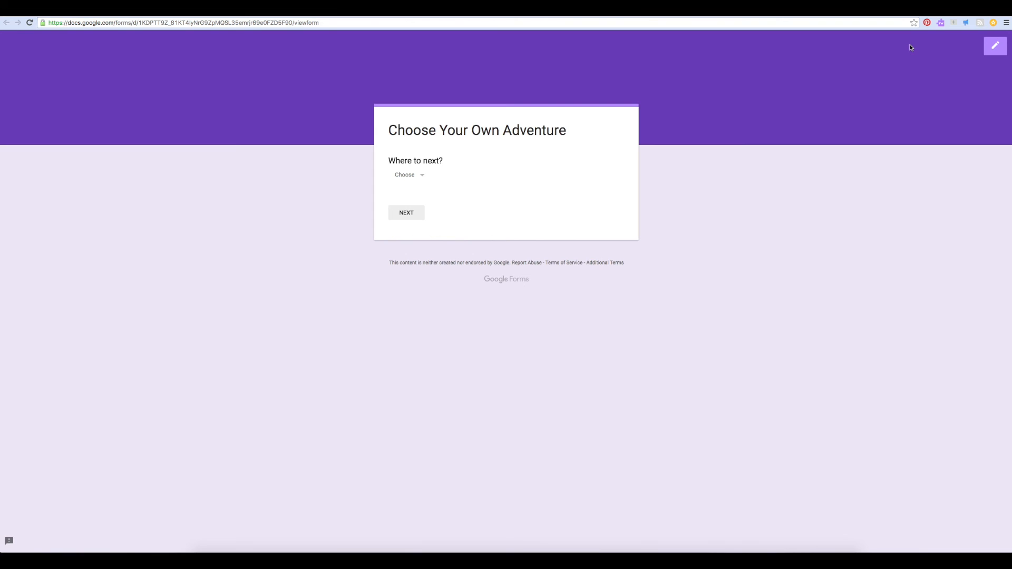
mouse_move(557, 133)
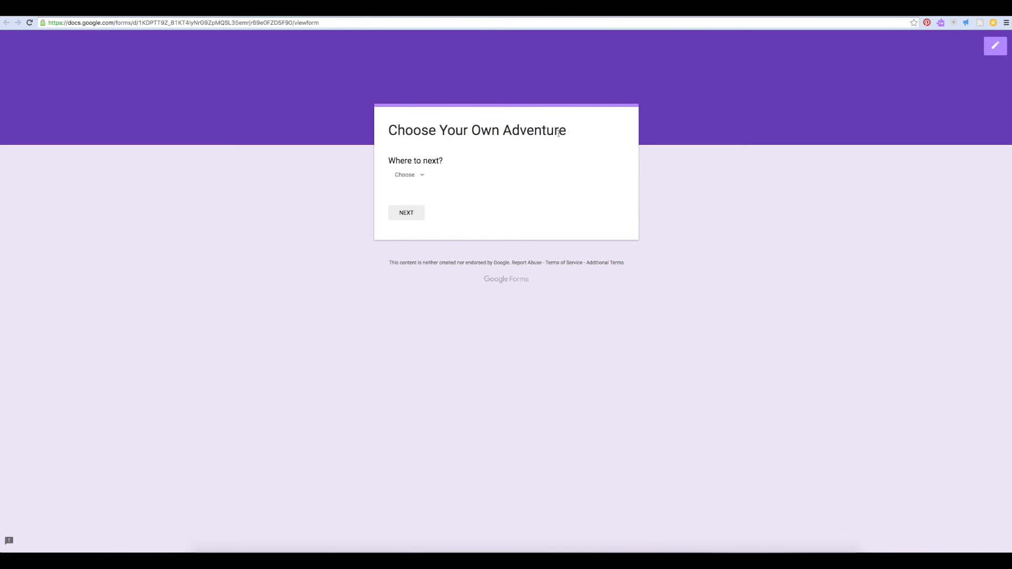
click(407, 175)
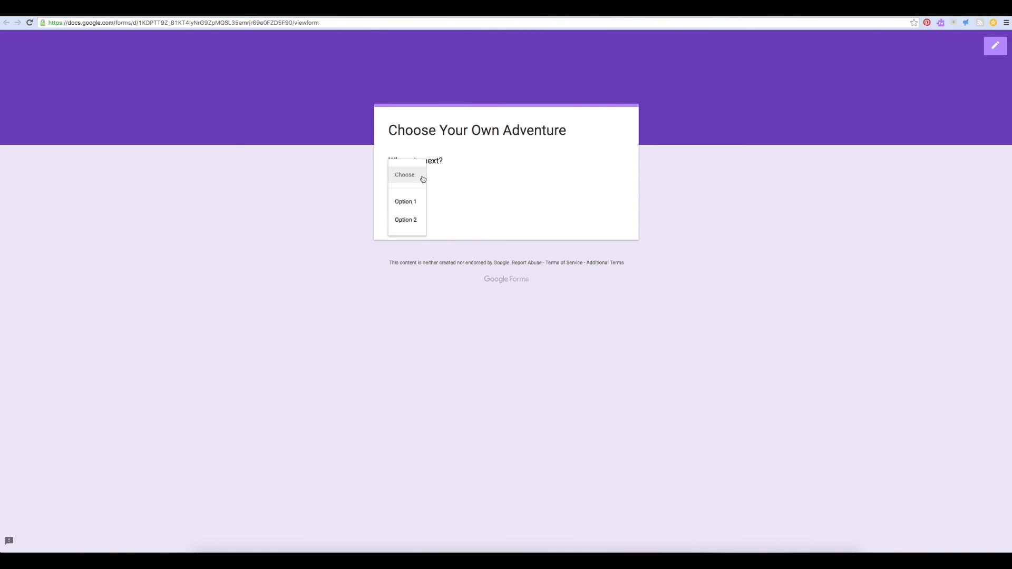
click(405, 201)
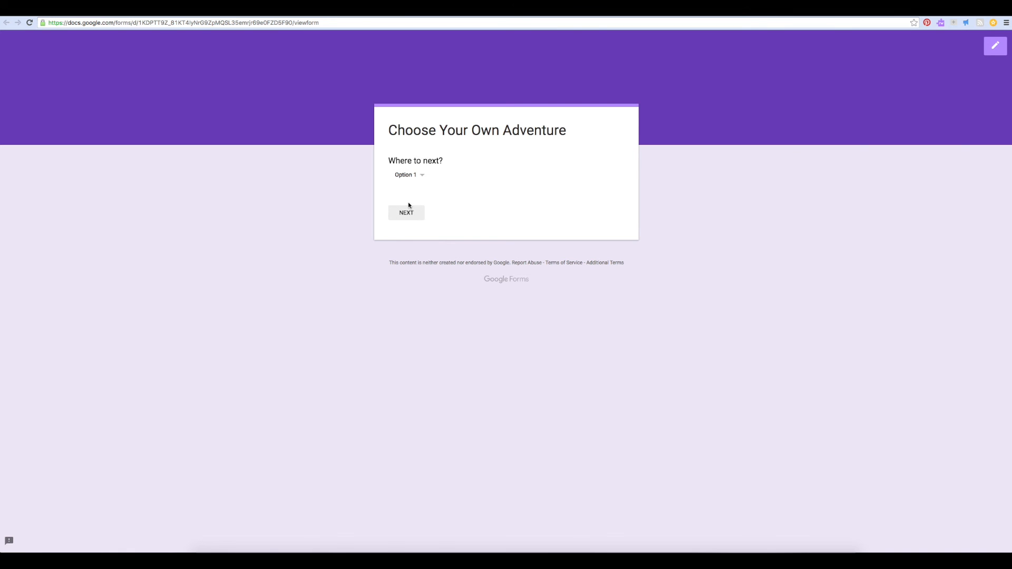
click(406, 213)
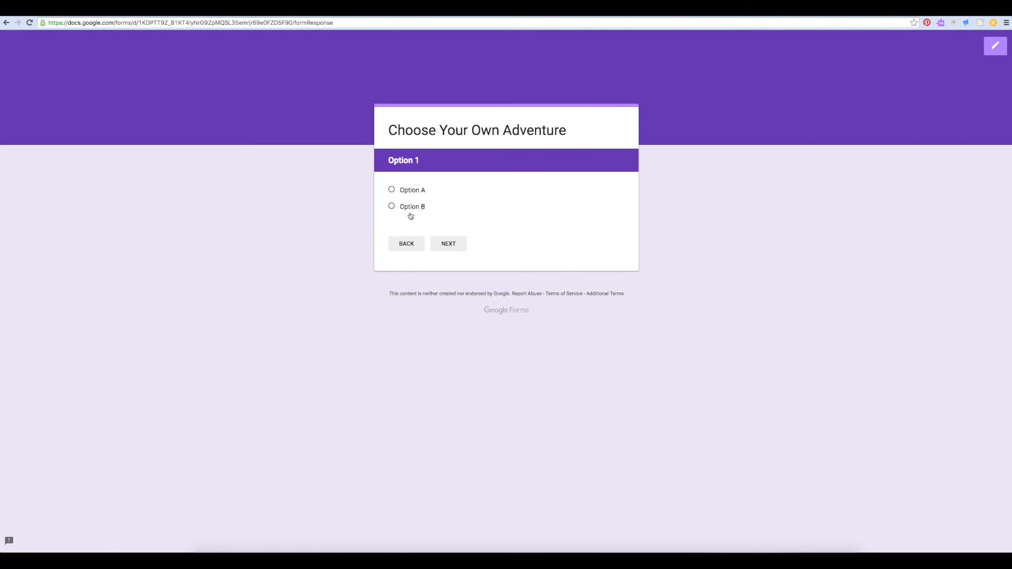
mouse_move(409, 190)
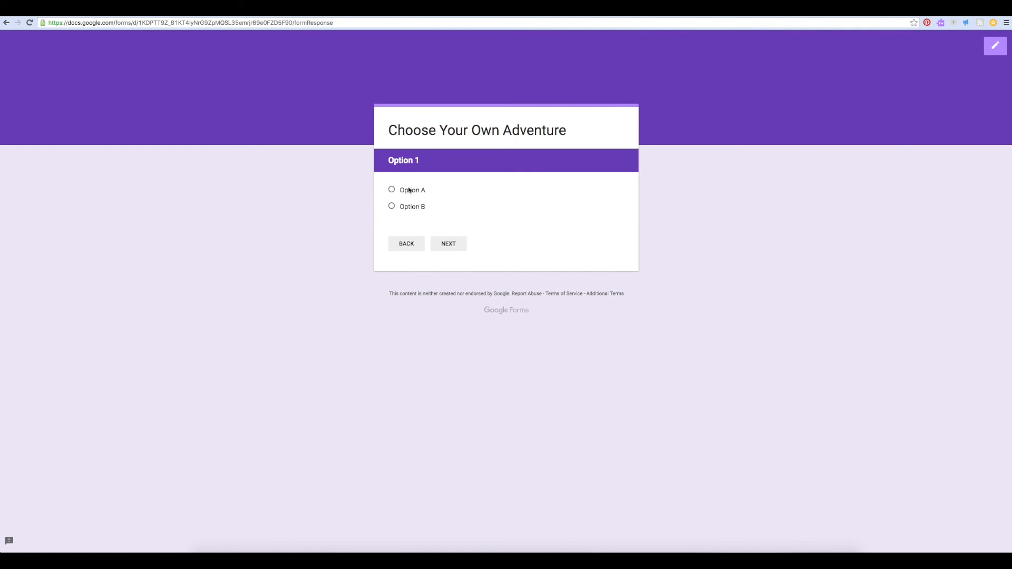
click(392, 189)
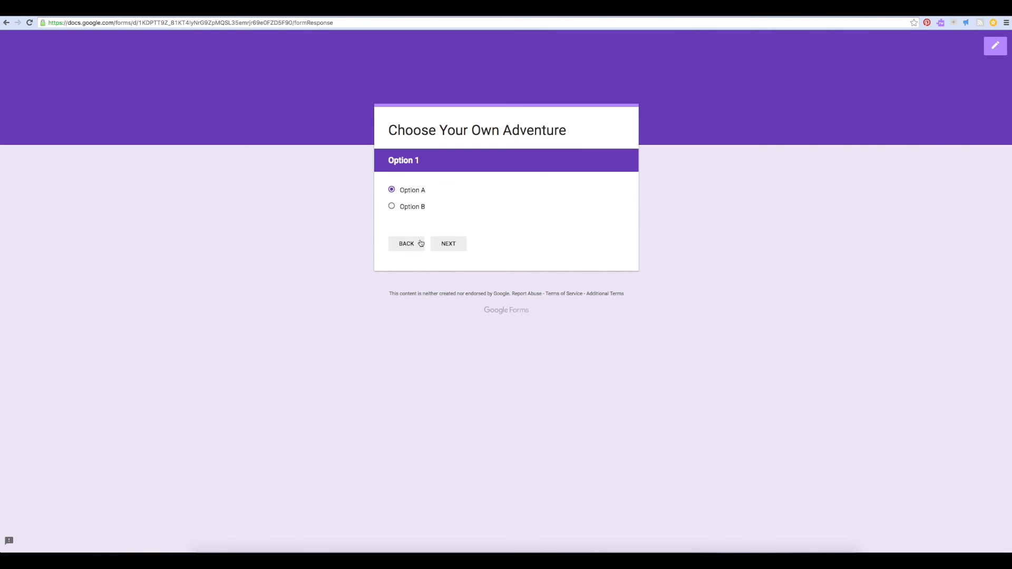
click(448, 243)
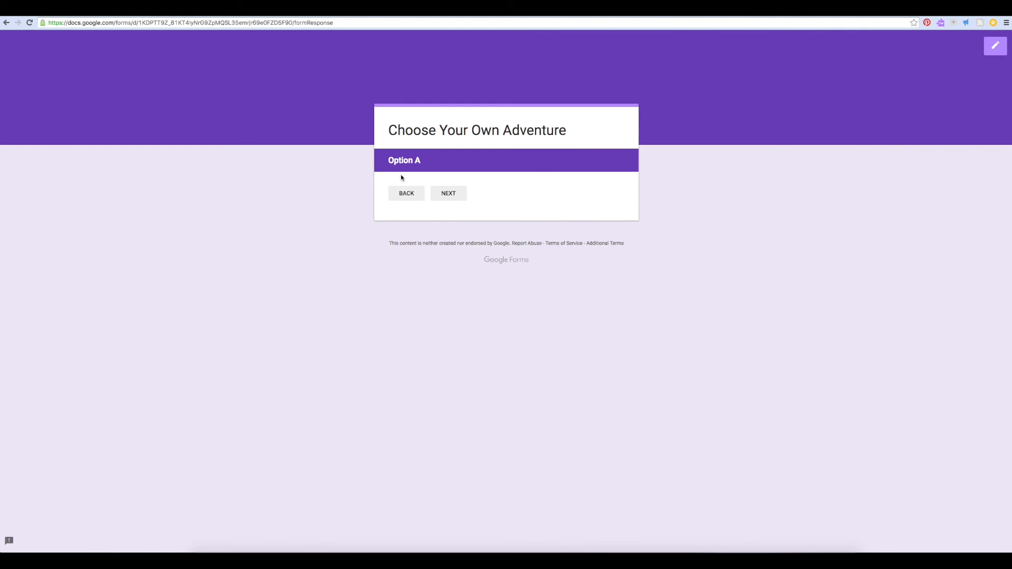
mouse_move(442, 175)
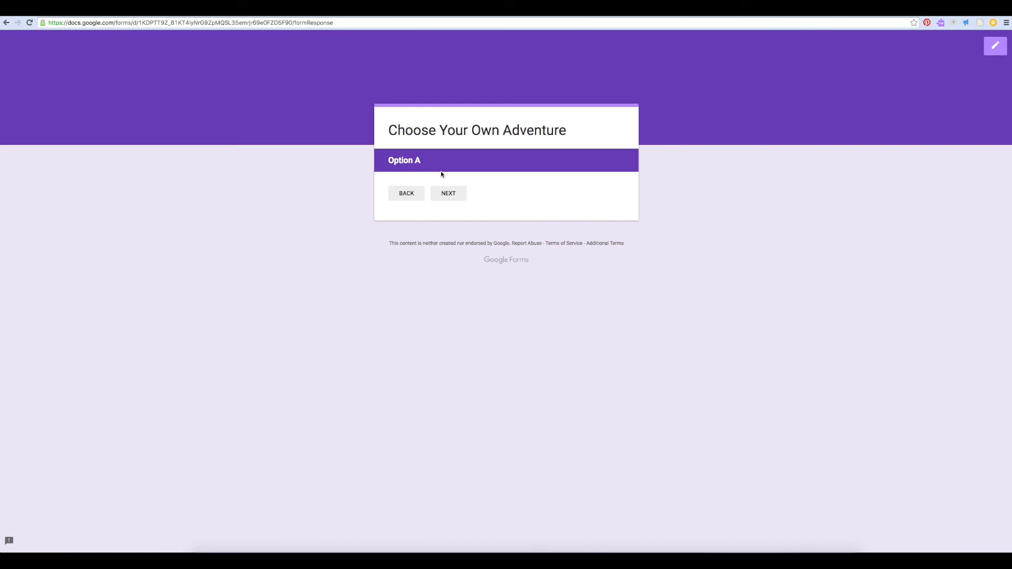
mouse_move(447, 176)
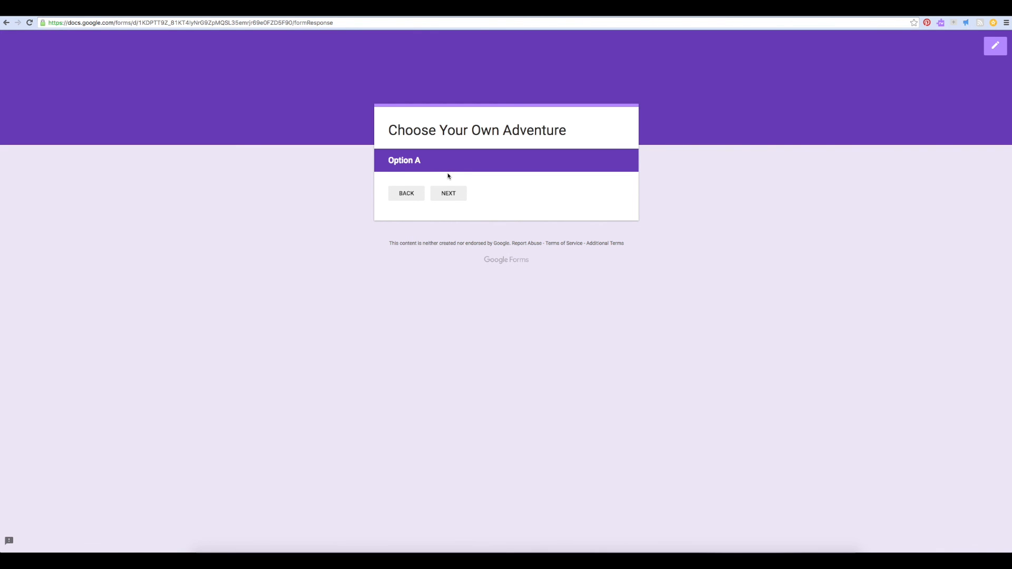